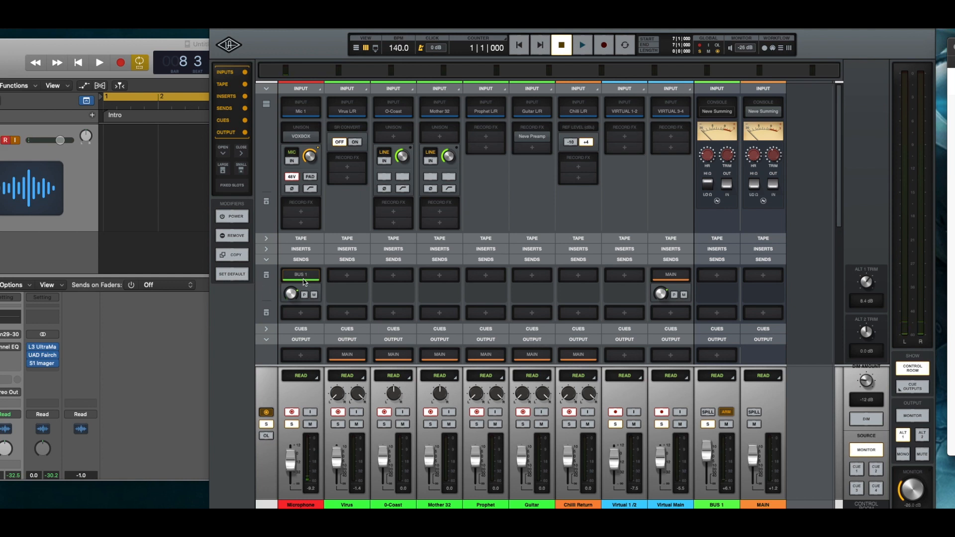
mouse_move(552, 262)
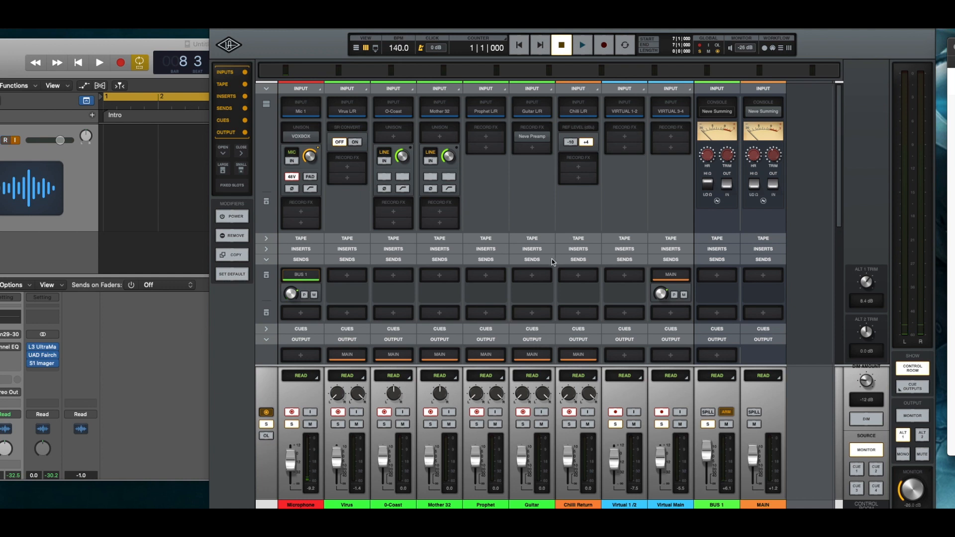
mouse_move(721, 160)
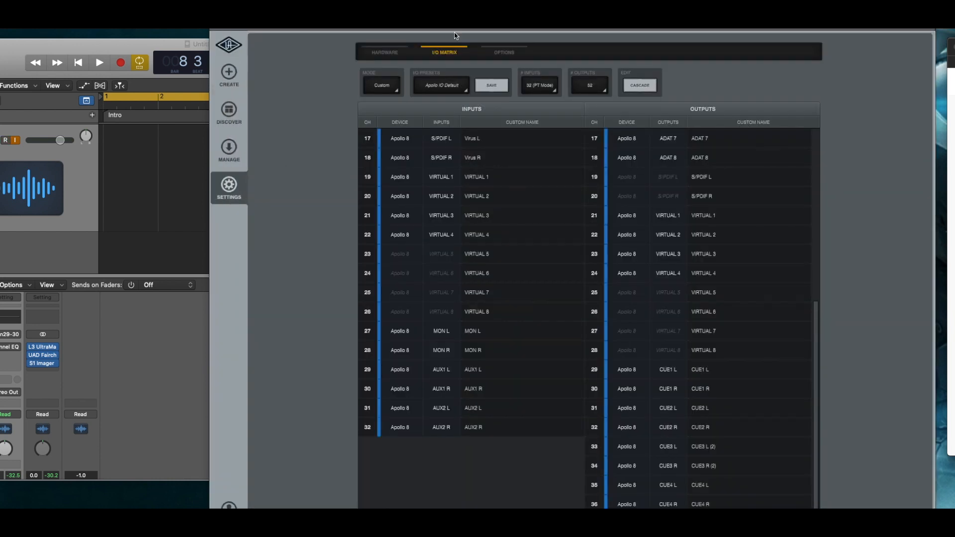
mouse_move(458, 59)
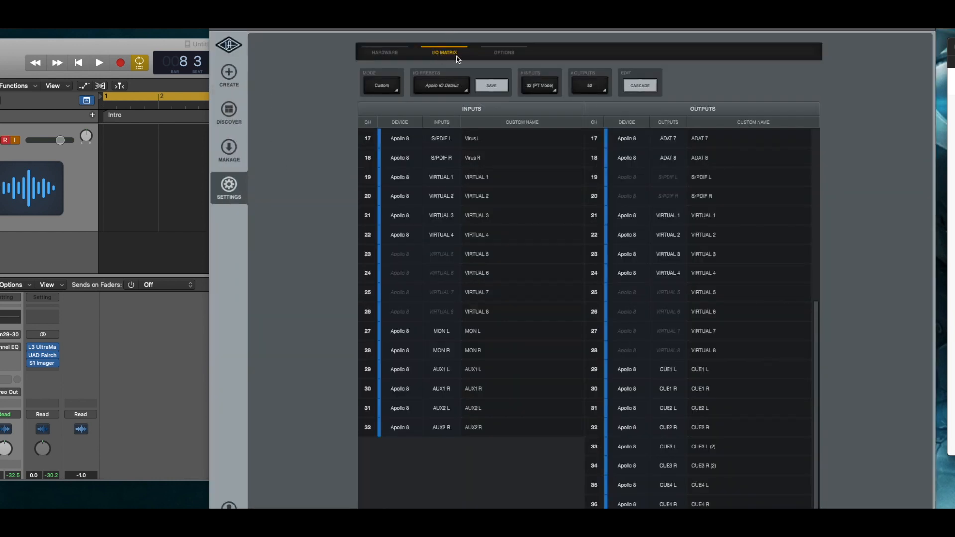
mouse_move(457, 284)
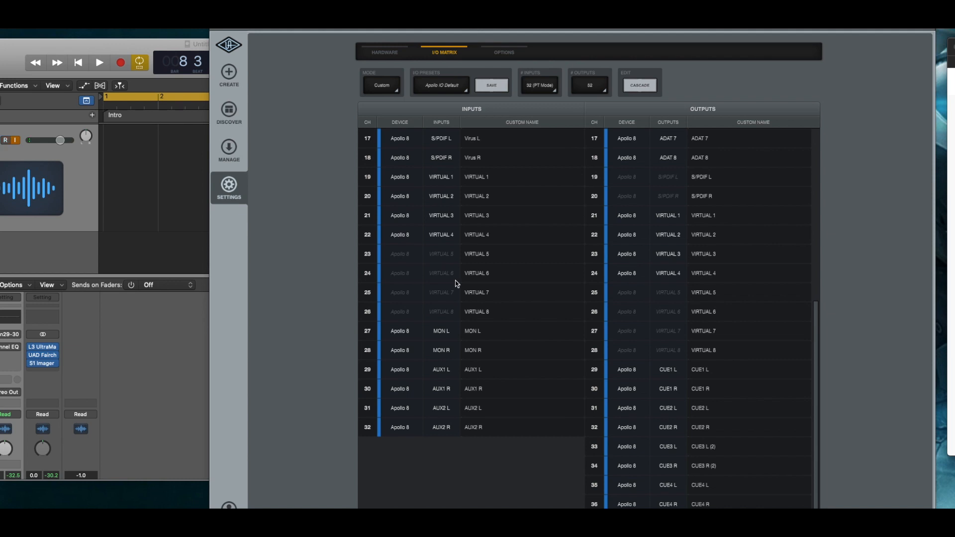
mouse_move(305, 390)
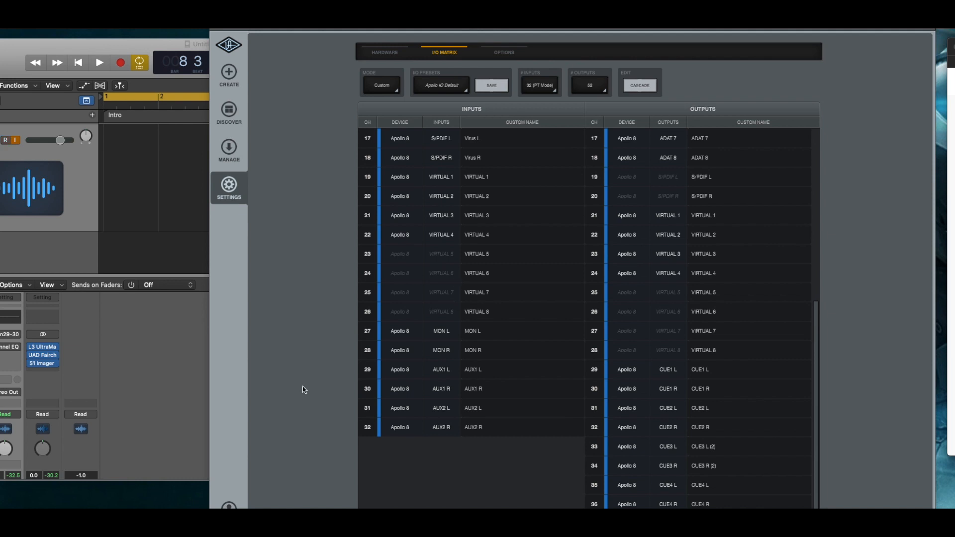
mouse_move(365, 375)
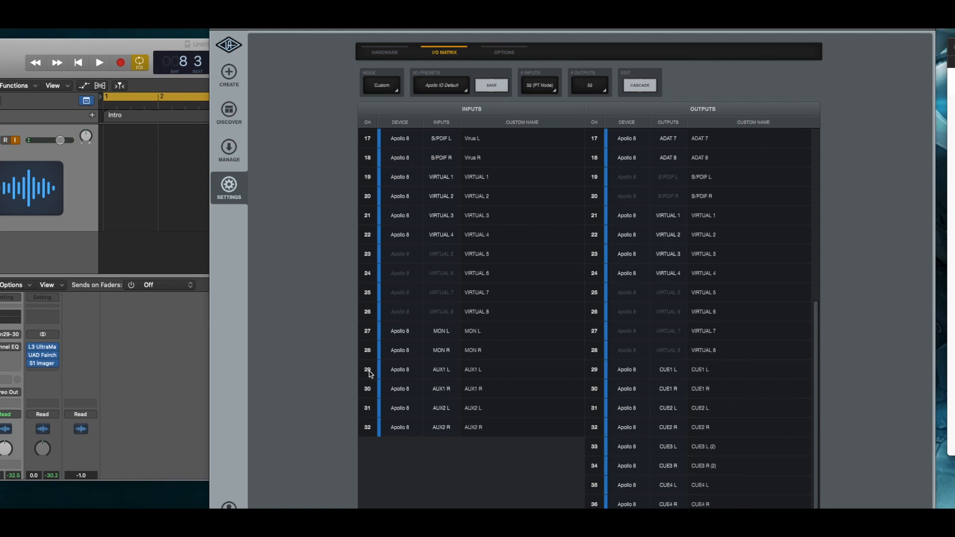
mouse_move(368, 396)
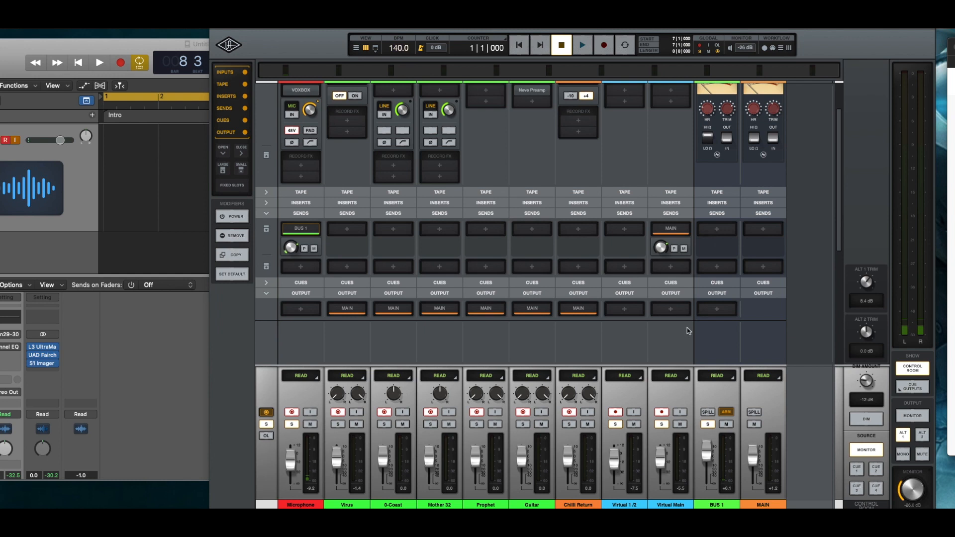
Return to LUNA's Mixer view showing the input section and Neve Summing on BUS 1 and MAIN
click(266, 88)
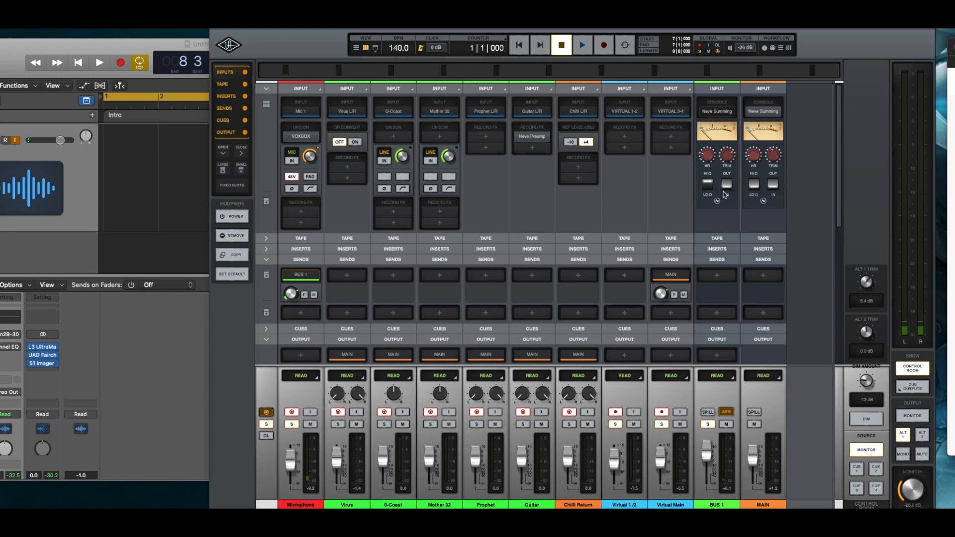
mouse_move(478, 524)
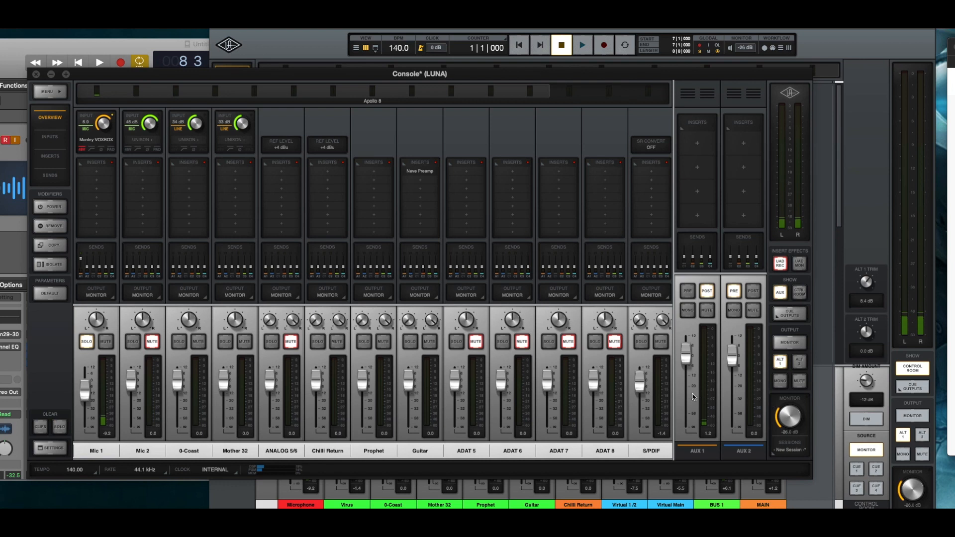
mouse_move(871, 184)
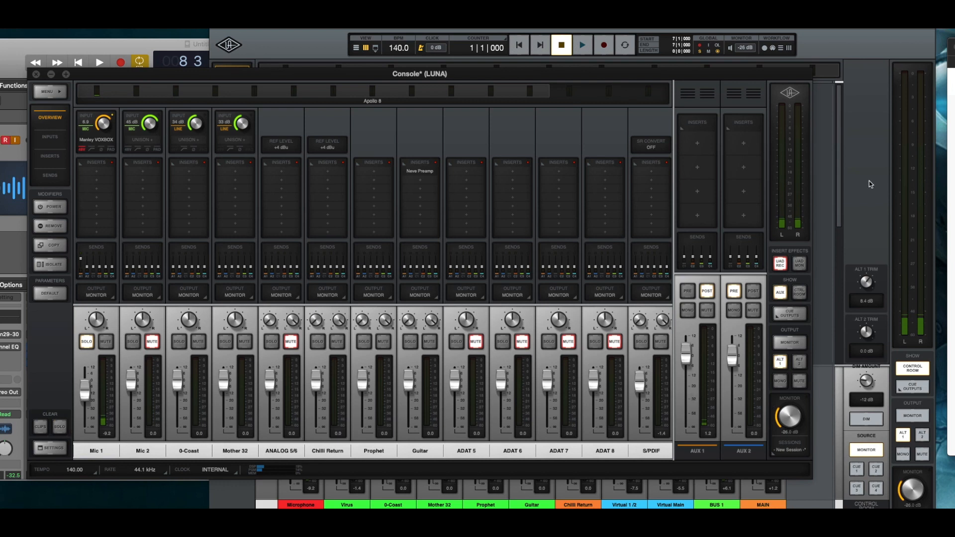
mouse_move(685, 373)
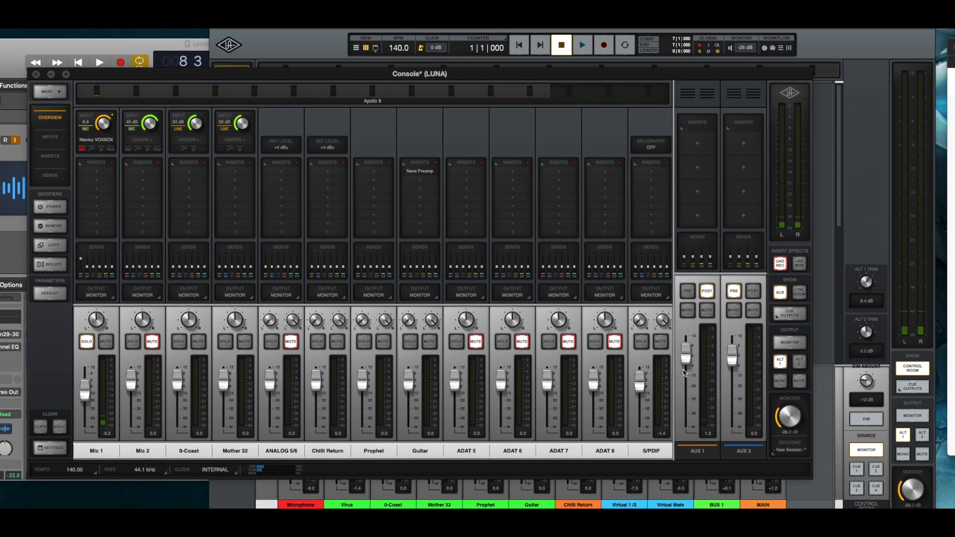
mouse_move(706, 390)
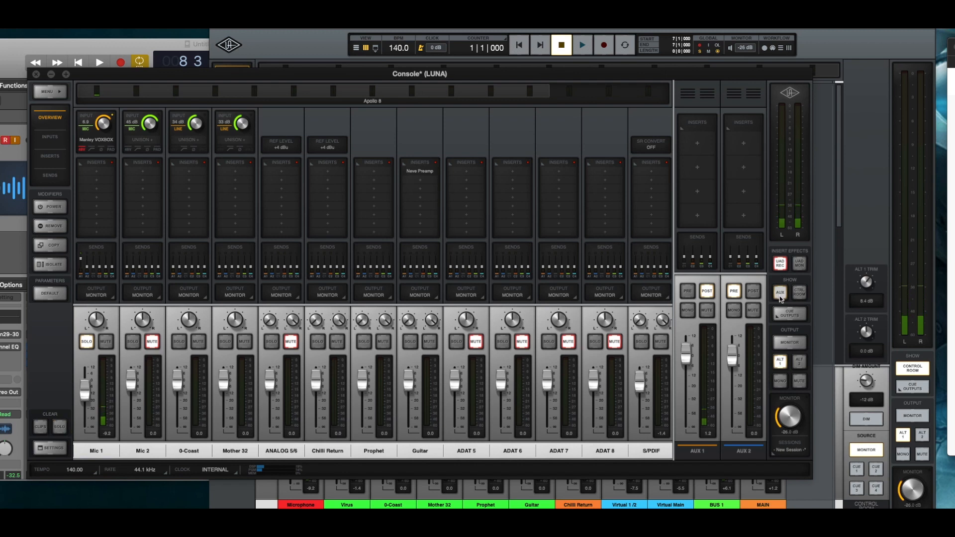
Toggle off AUX under Show so VIRTUAL 1/2 and VIRTUAL 3/4 channels appear
click(781, 293)
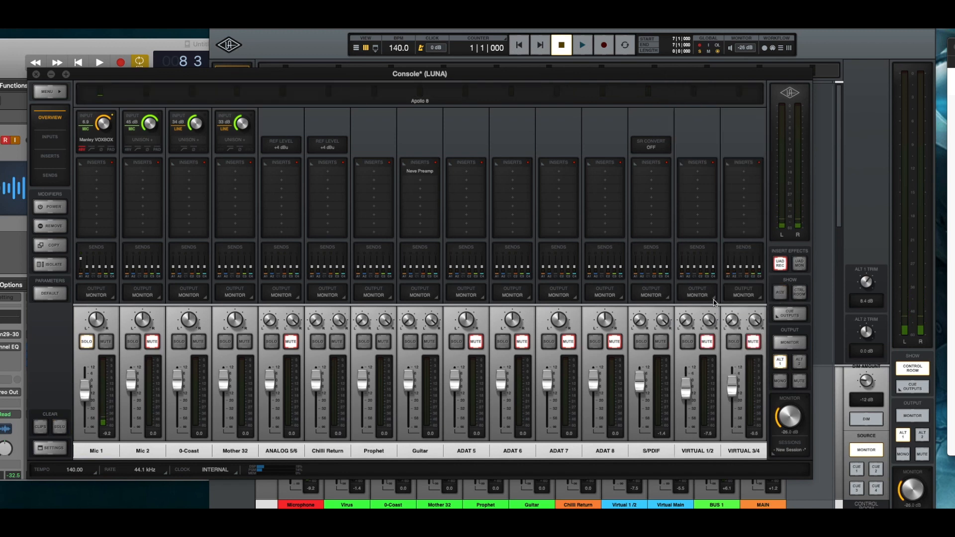
mouse_move(790, 216)
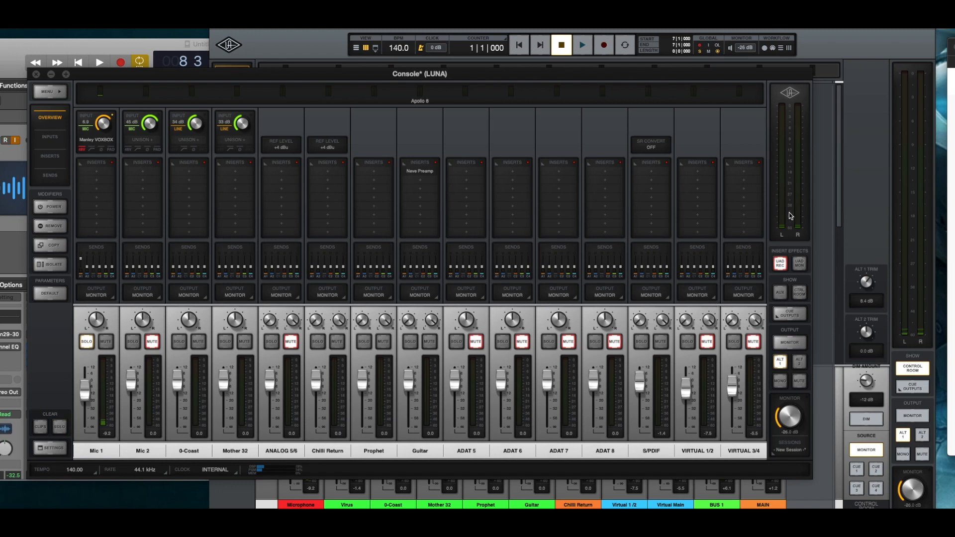
mouse_move(632, 284)
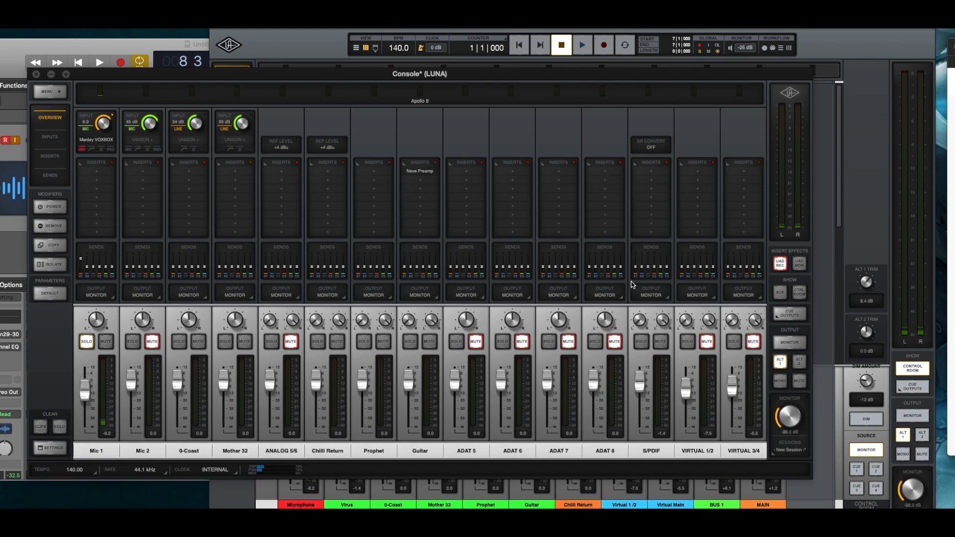
mouse_move(124, 105)
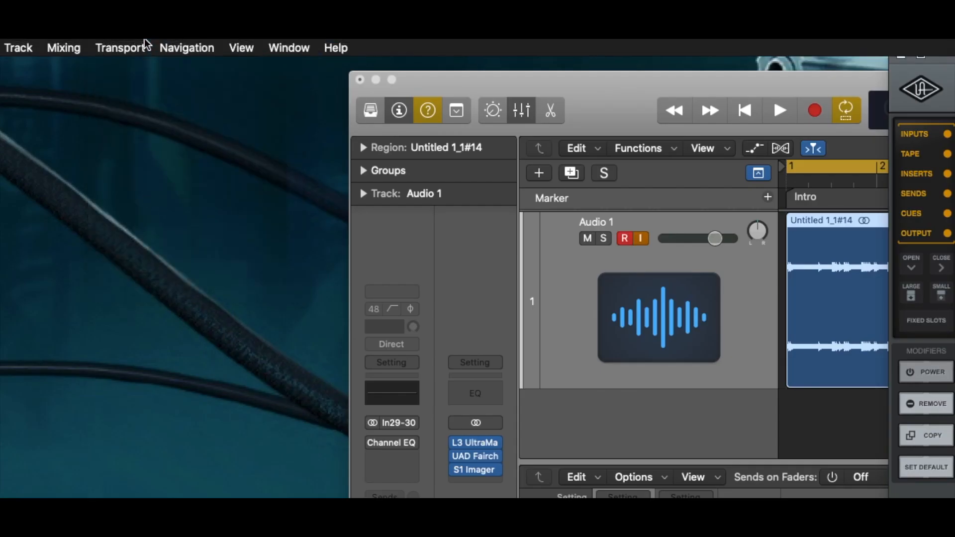
click(120, 48)
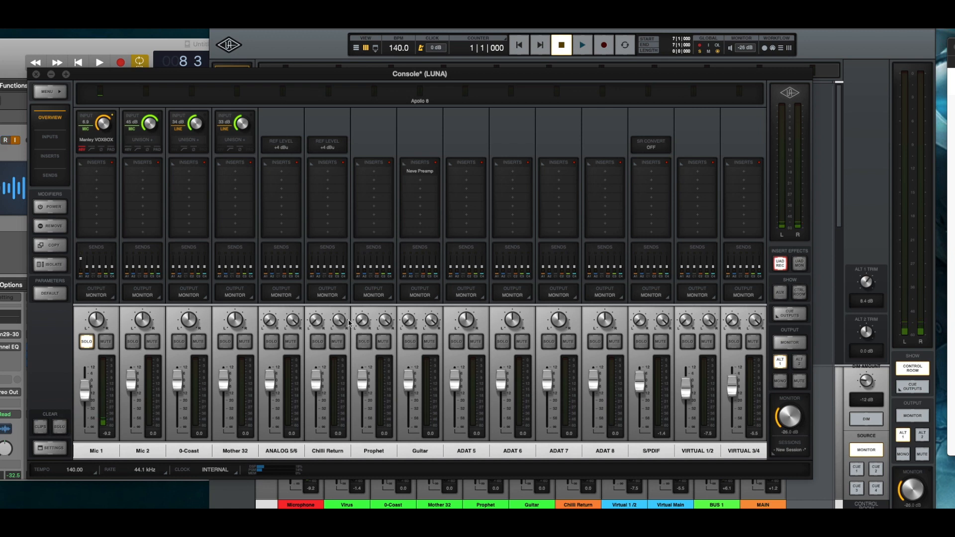
mouse_move(716, 110)
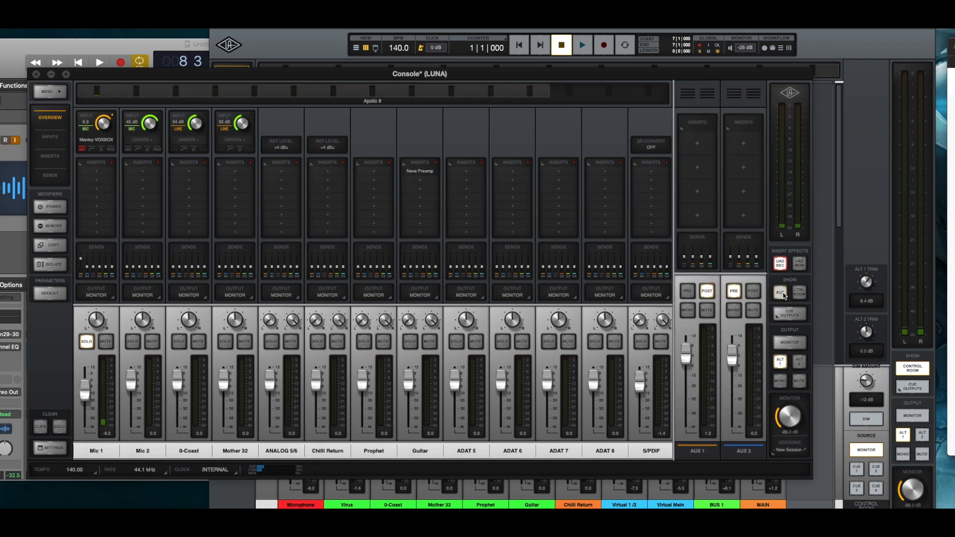
Toggle AUX under Show back on to restore the AUX 1 and AUX 2 returns
click(780, 292)
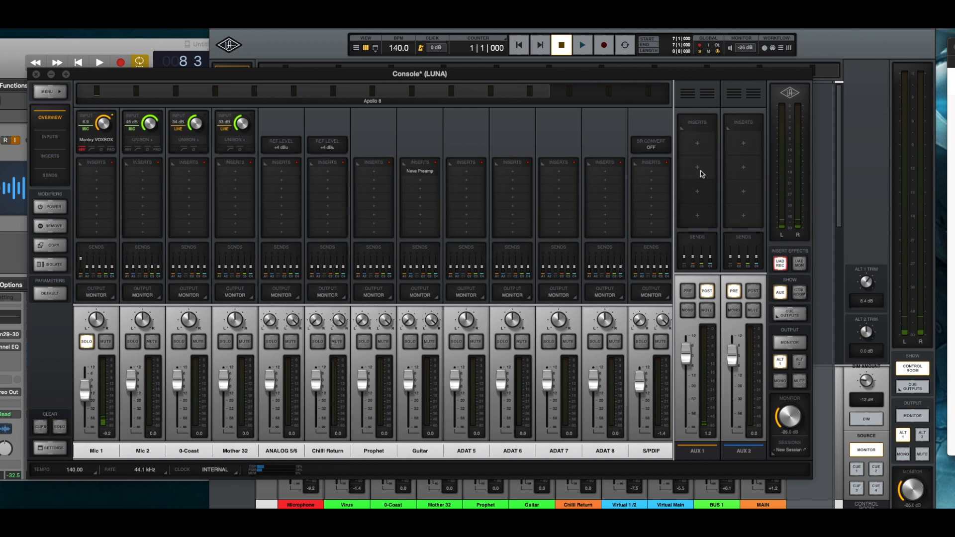
mouse_move(711, 128)
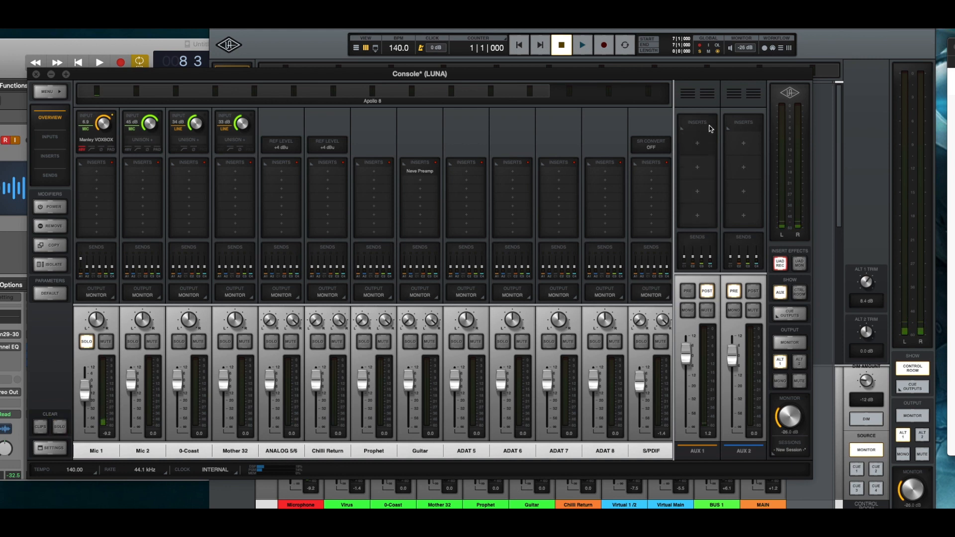
mouse_move(700, 181)
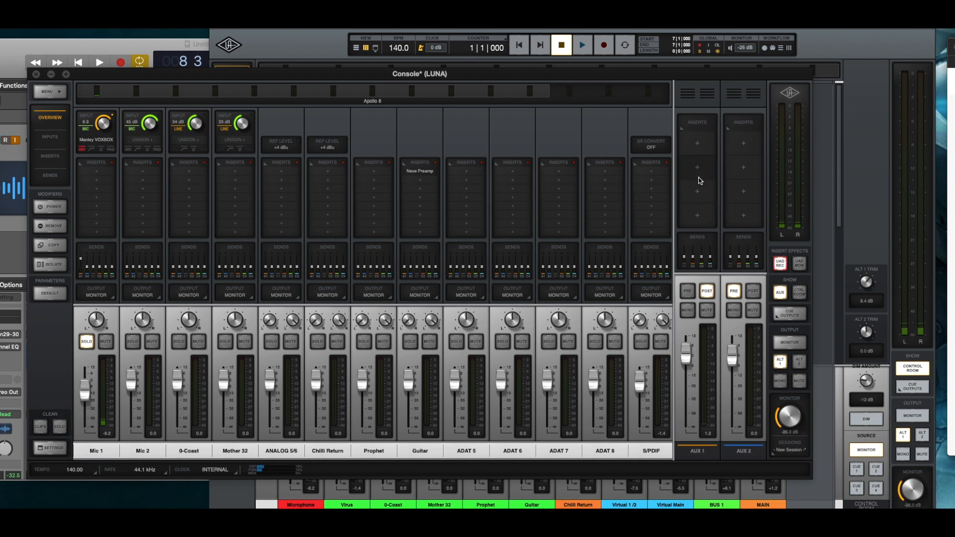
mouse_move(339, 75)
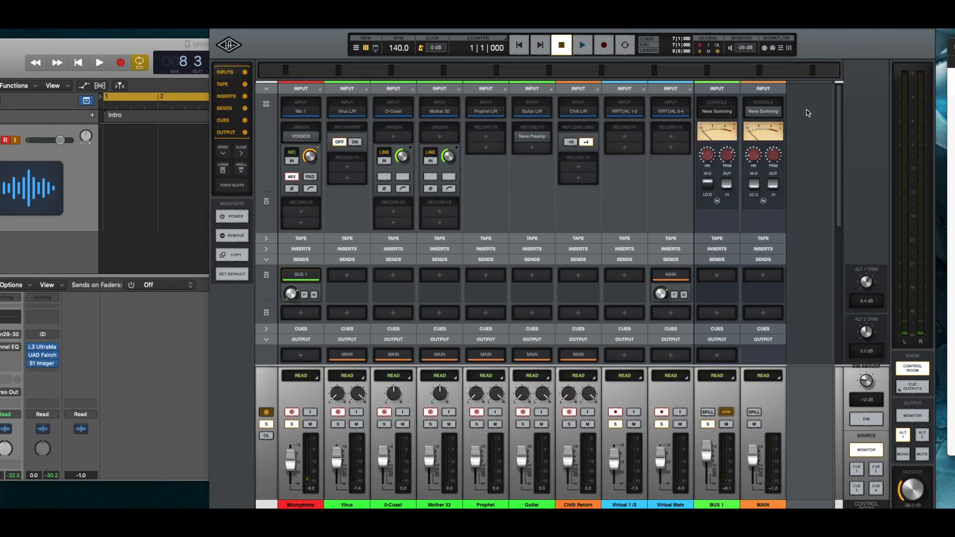
mouse_move(870, 263)
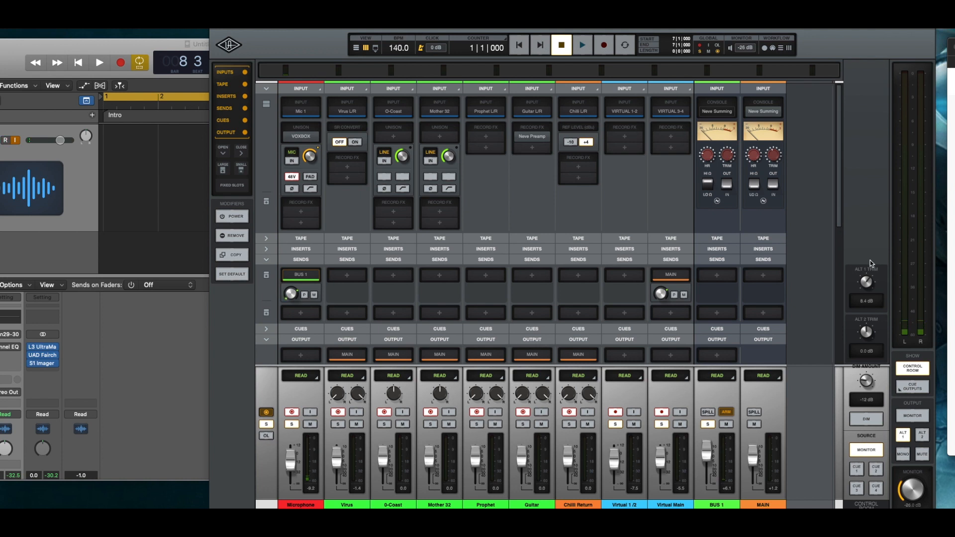
mouse_move(871, 250)
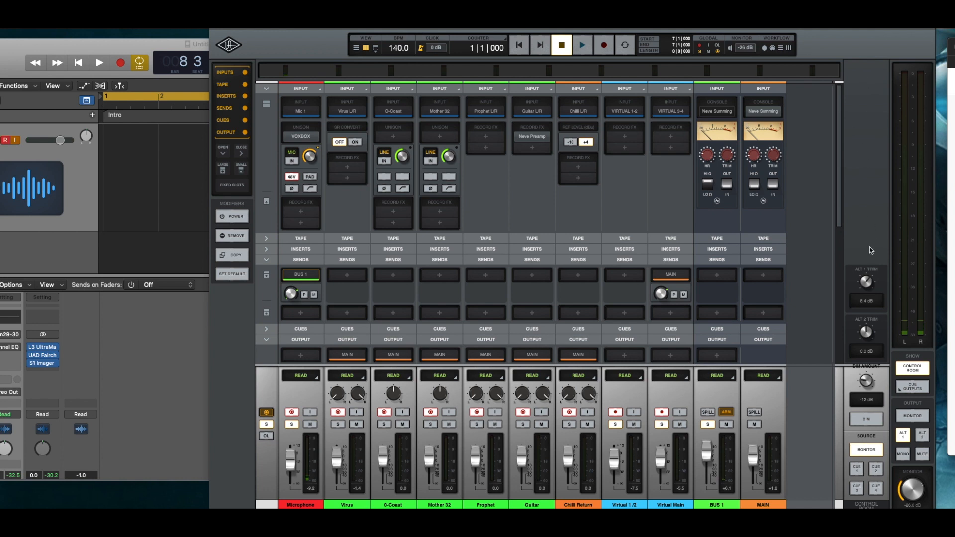
mouse_move(859, 89)
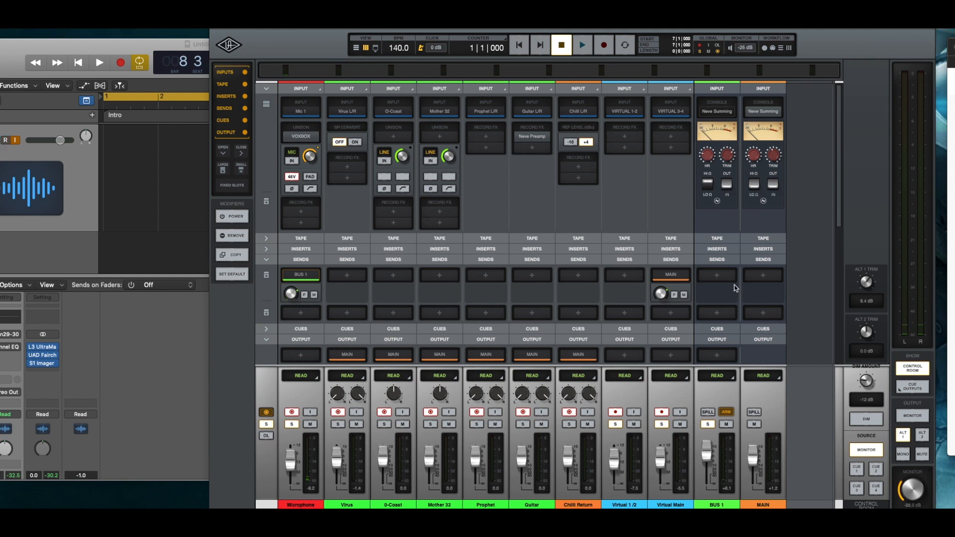
Expand the INSERTS section to show empty insert slots on every LUNA channel
click(266, 259)
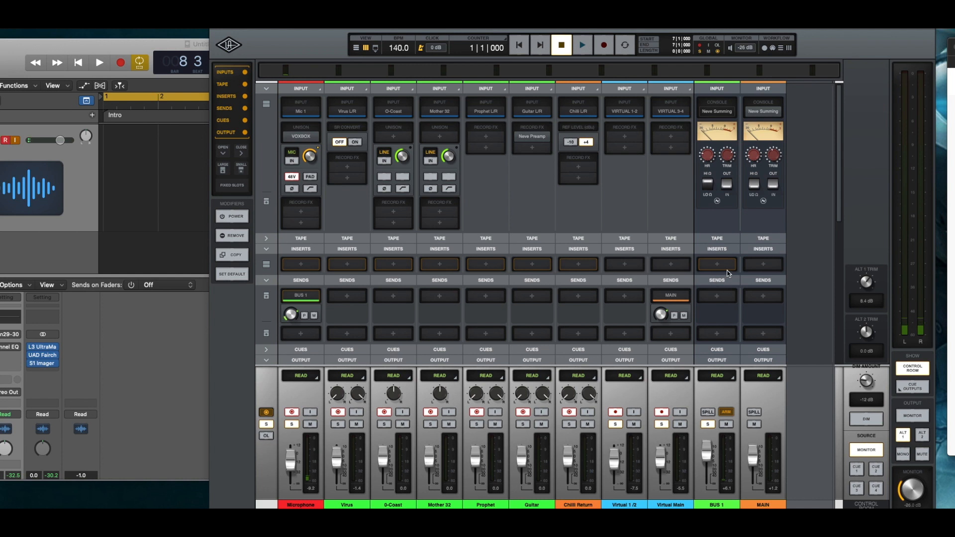
mouse_move(719, 113)
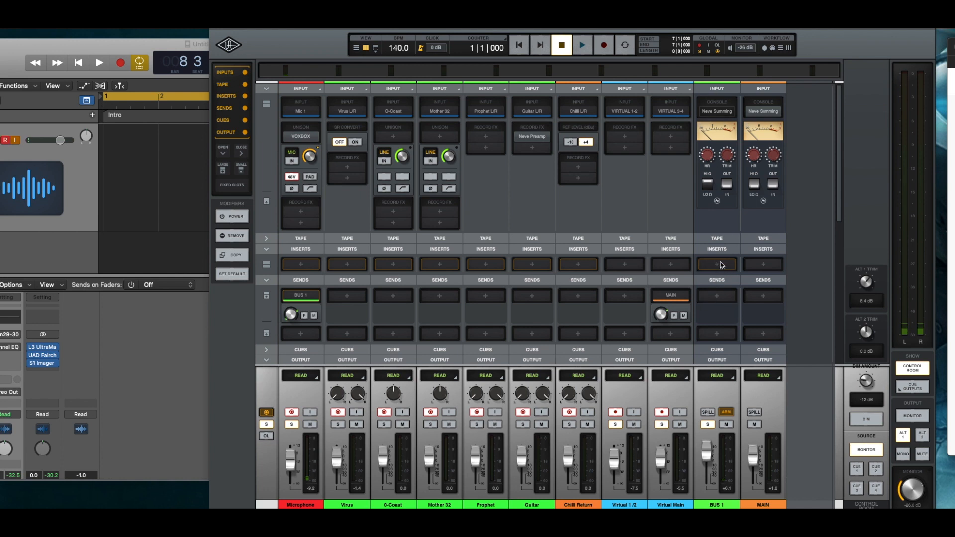
mouse_move(719, 321)
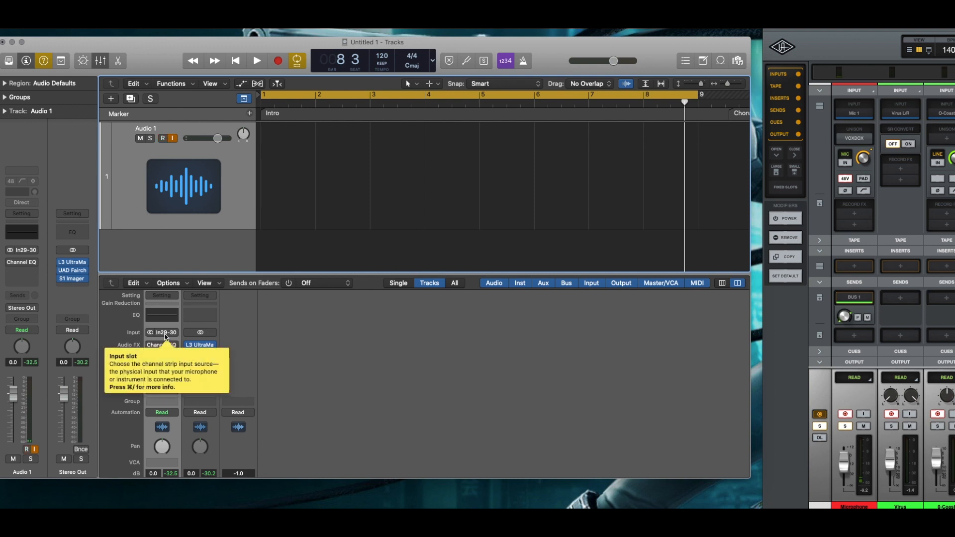
mouse_move(309, 322)
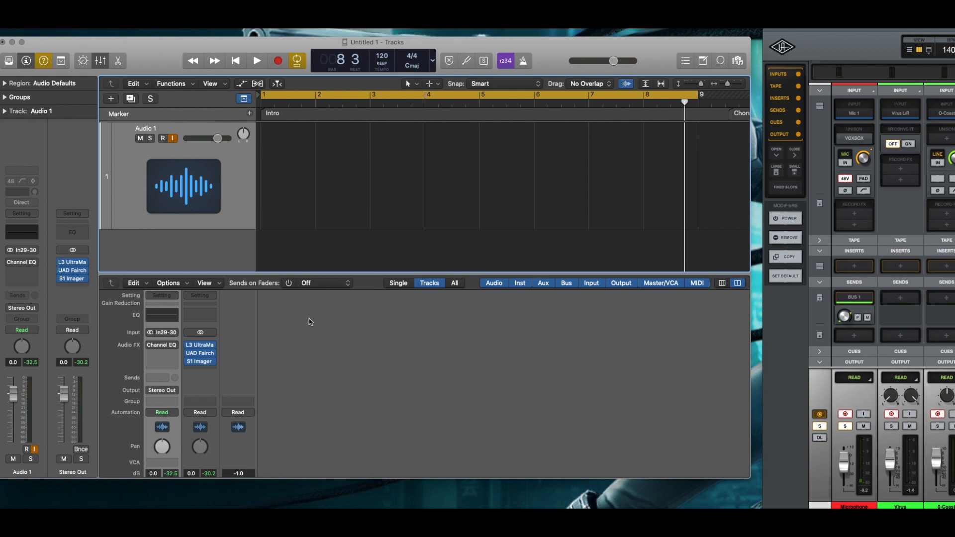
mouse_move(322, 193)
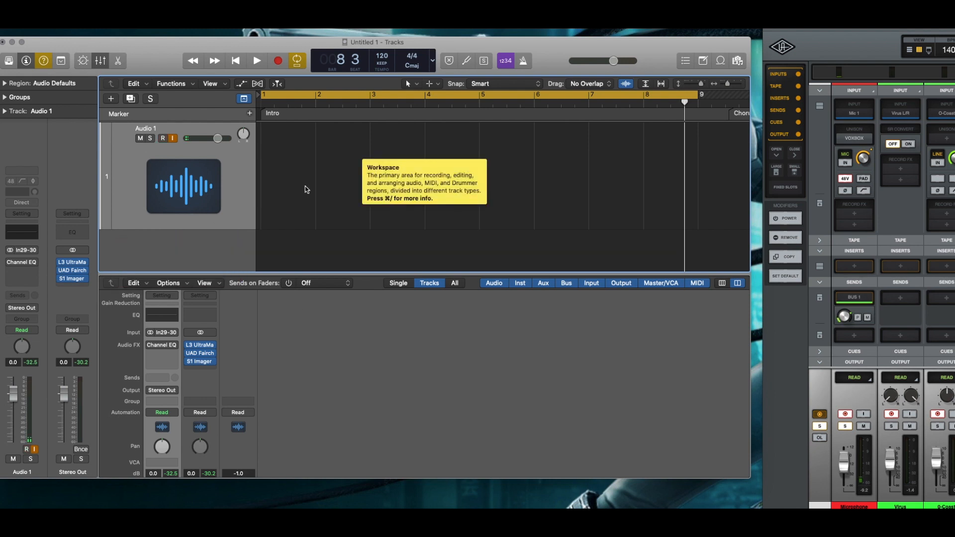
mouse_move(243, 136)
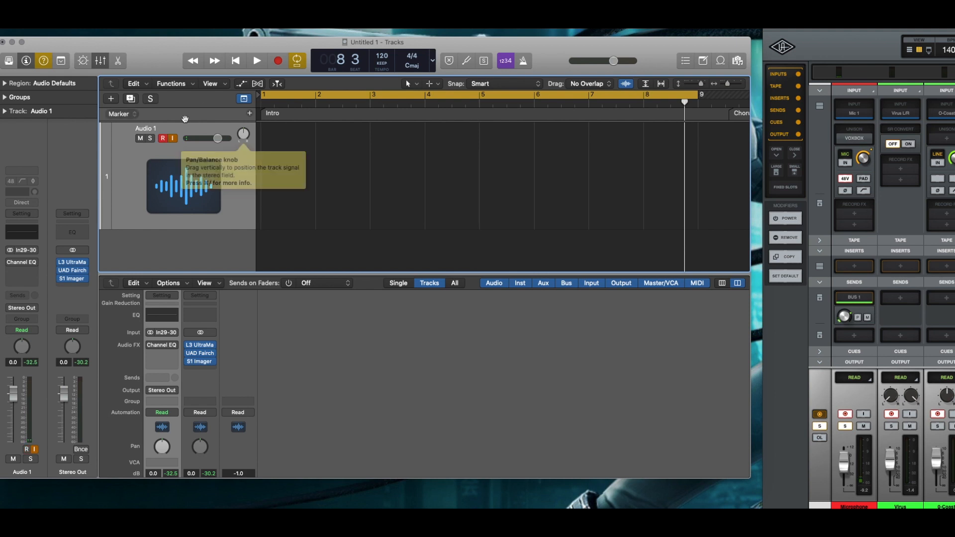
mouse_move(197, 152)
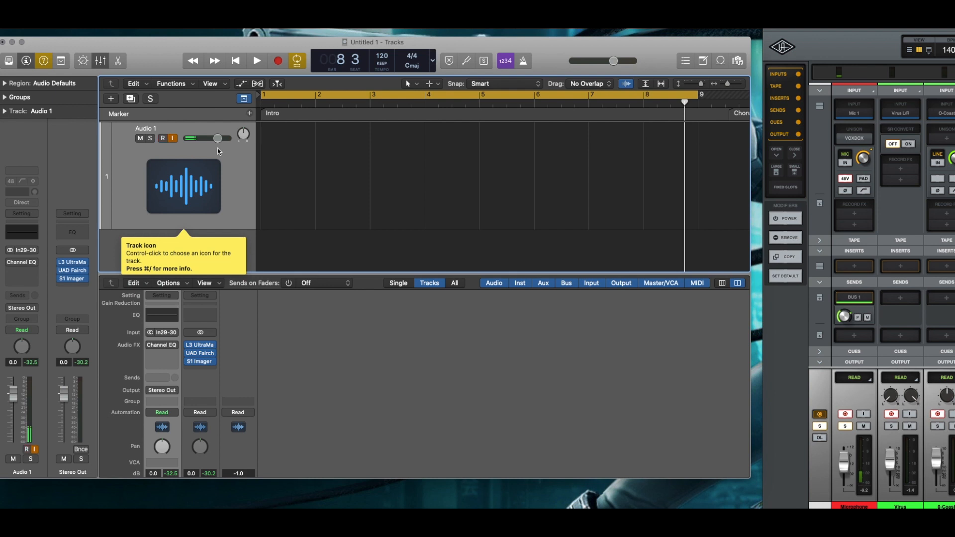
mouse_move(279, 61)
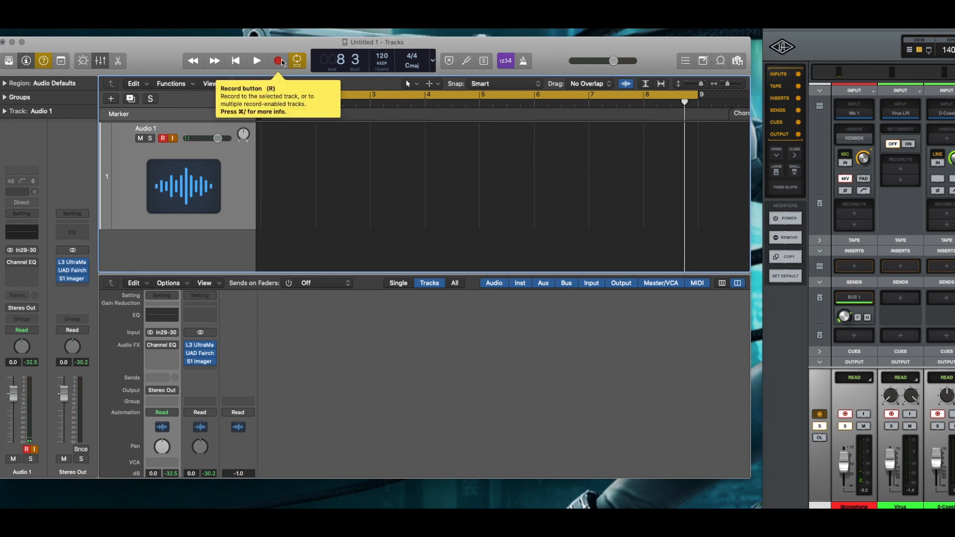
Record about four bars from the LUNA bus onto Audio 1, then stop
click(256, 60)
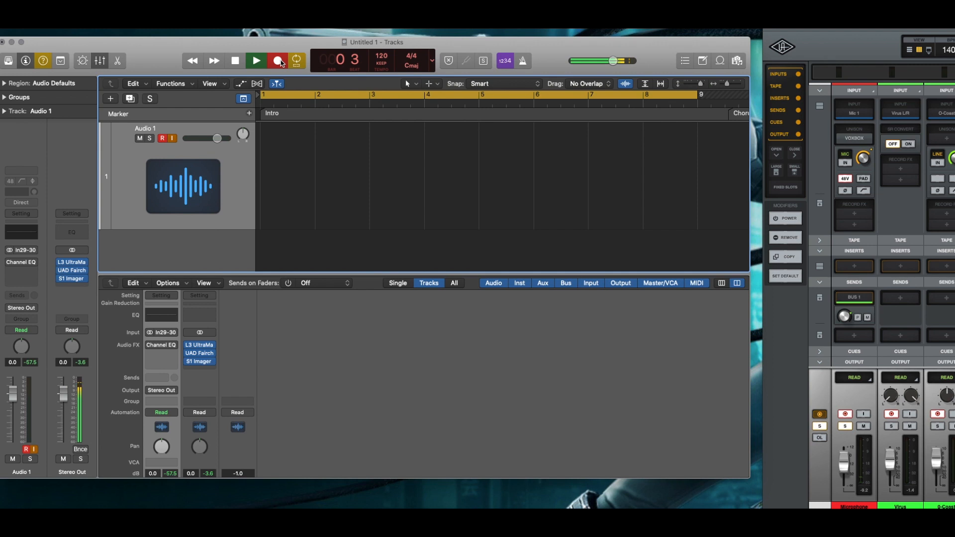
click(278, 60)
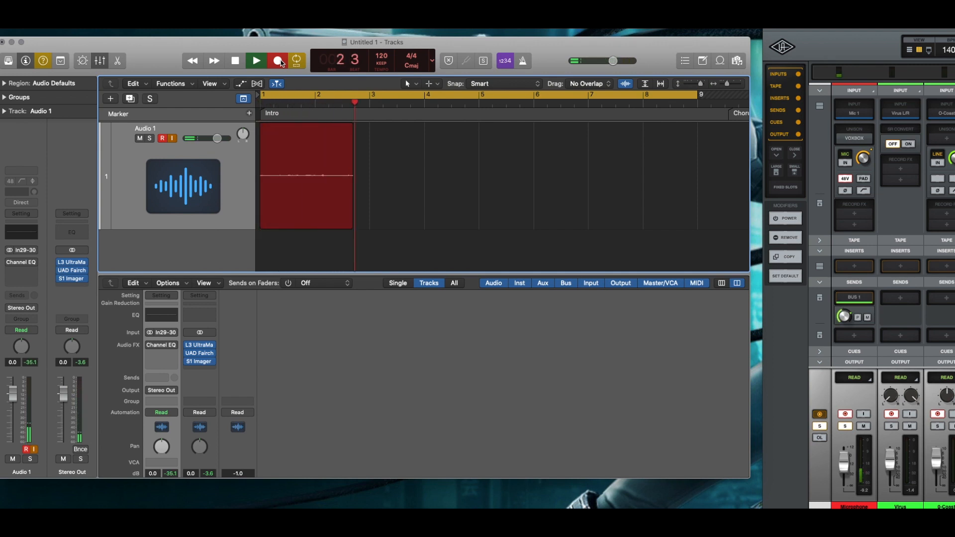
click(255, 60)
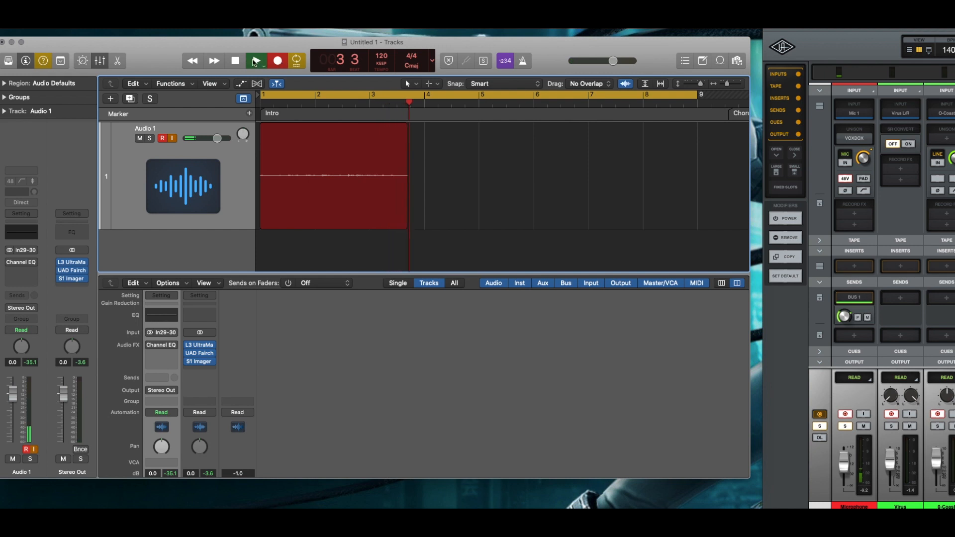
mouse_move(235, 60)
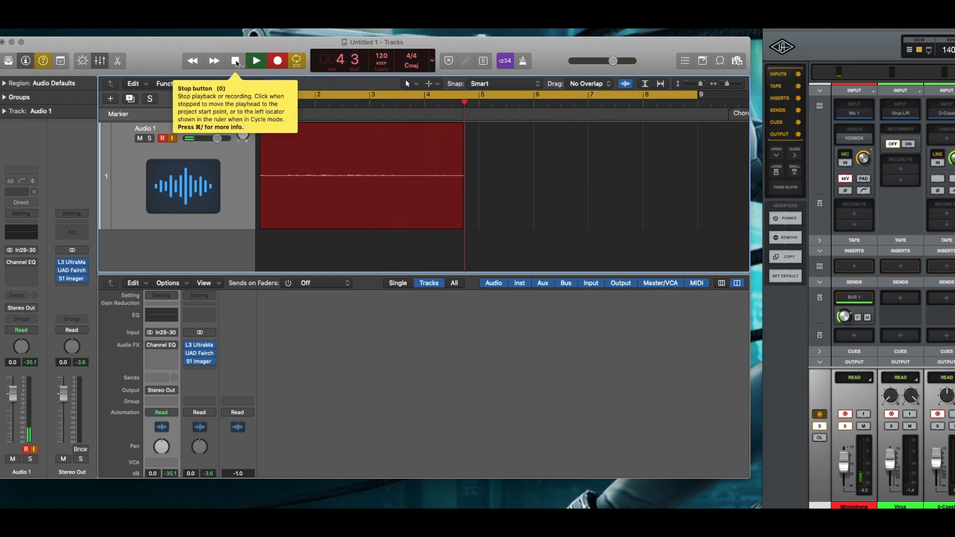
click(235, 60)
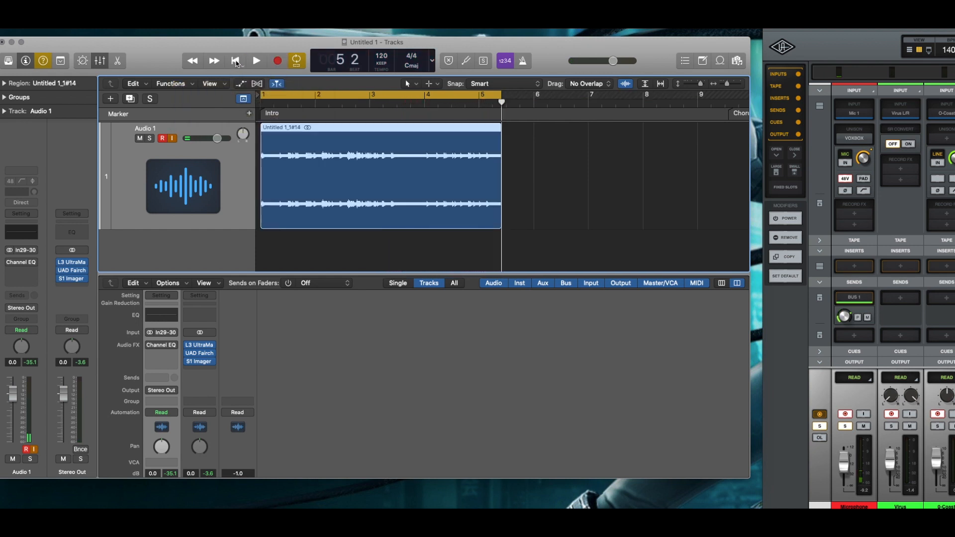
mouse_move(476, 212)
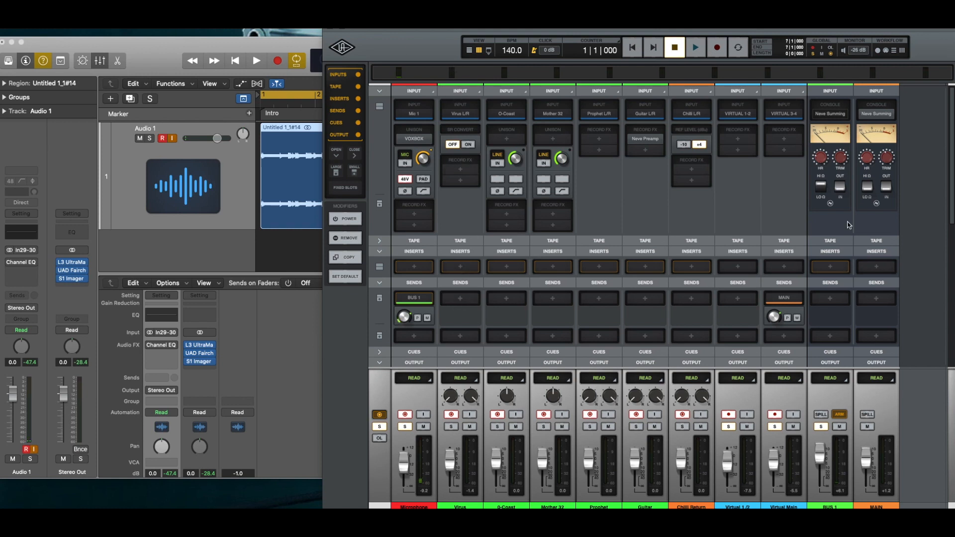
mouse_move(839, 317)
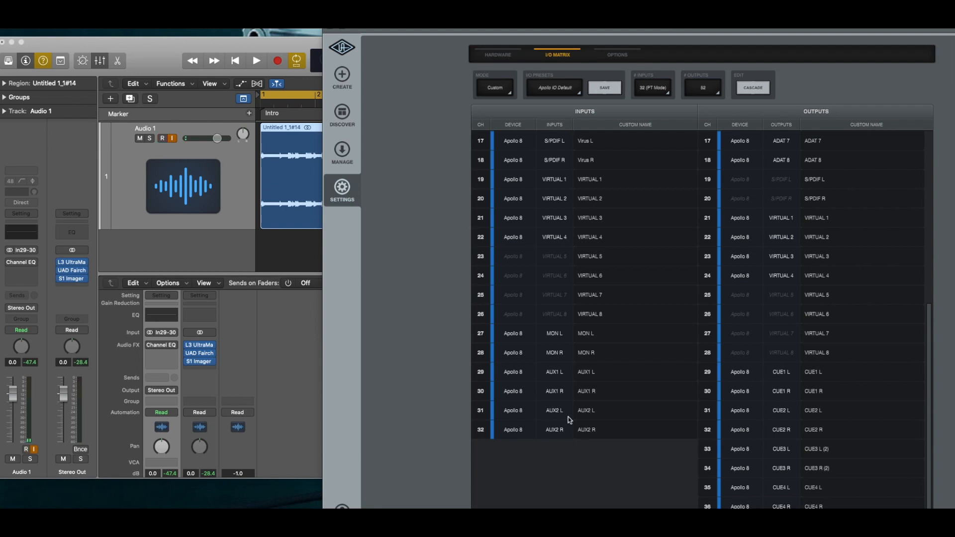
mouse_move(707, 456)
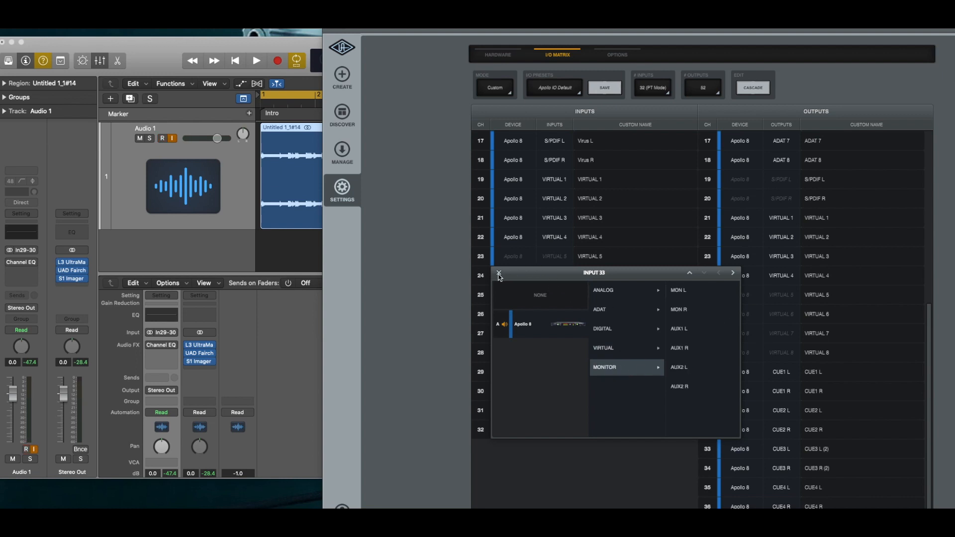
Close the Input 33 source chooser without changing it
click(499, 272)
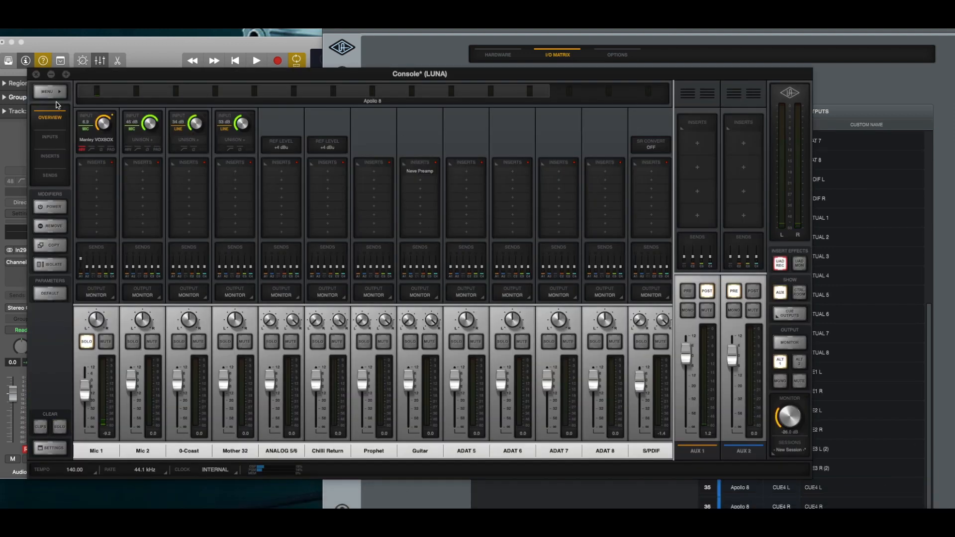
Open Console Settings on the I/O Matrix page from the MENU options
click(136, 92)
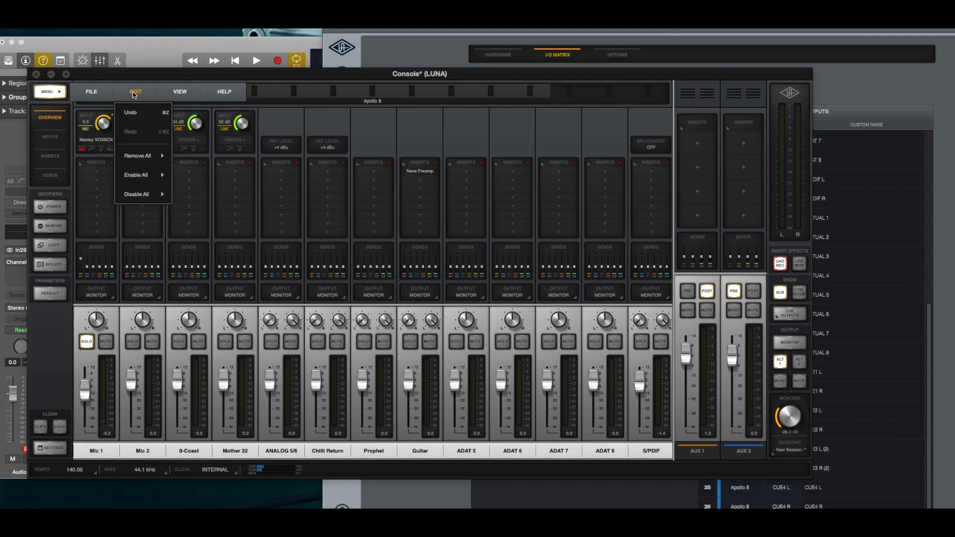
click(179, 91)
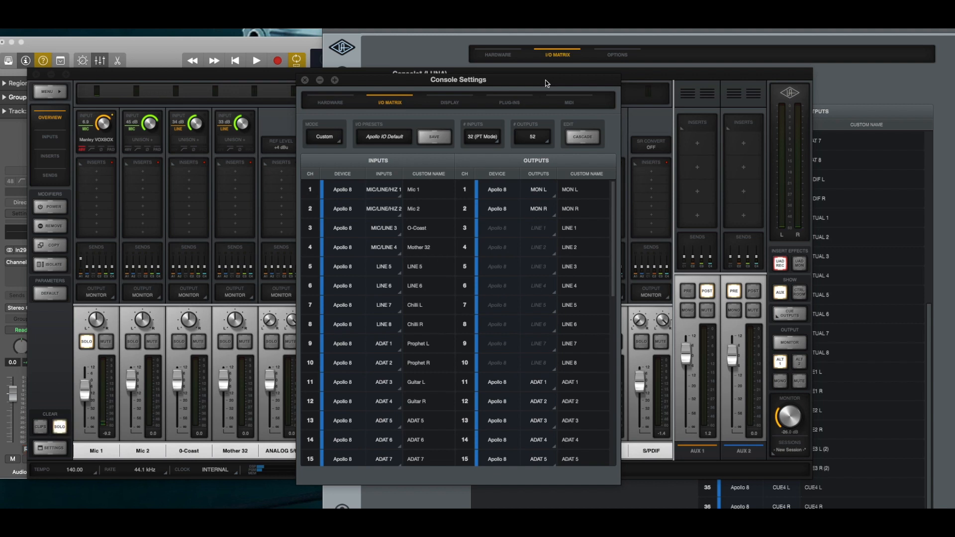
mouse_move(573, 150)
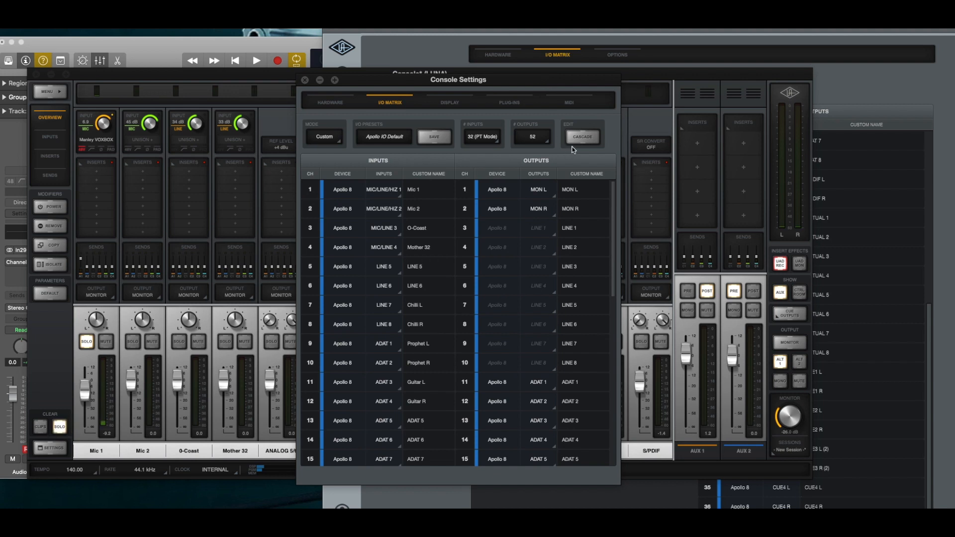
On the Hardware page keep Aux Count at 2, then close Console Settings
click(329, 101)
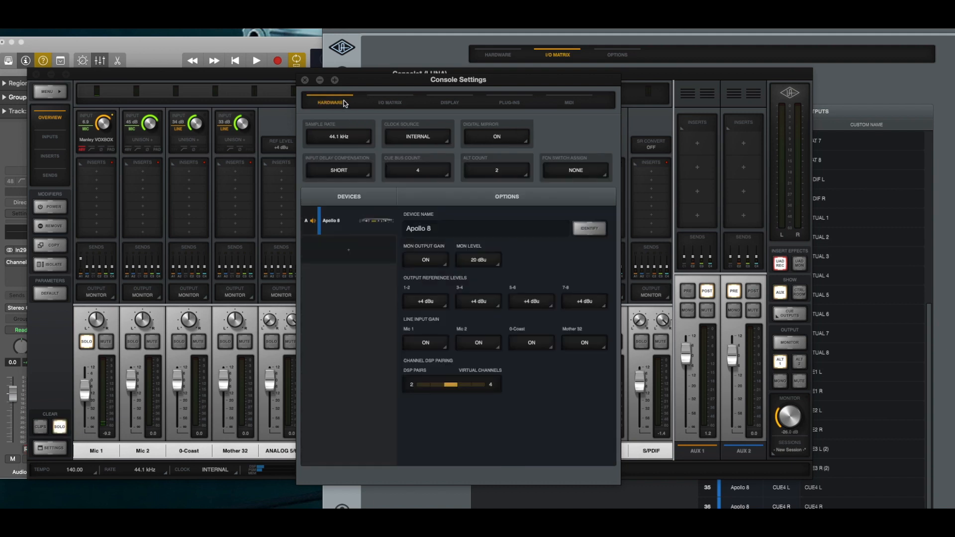
mouse_move(368, 255)
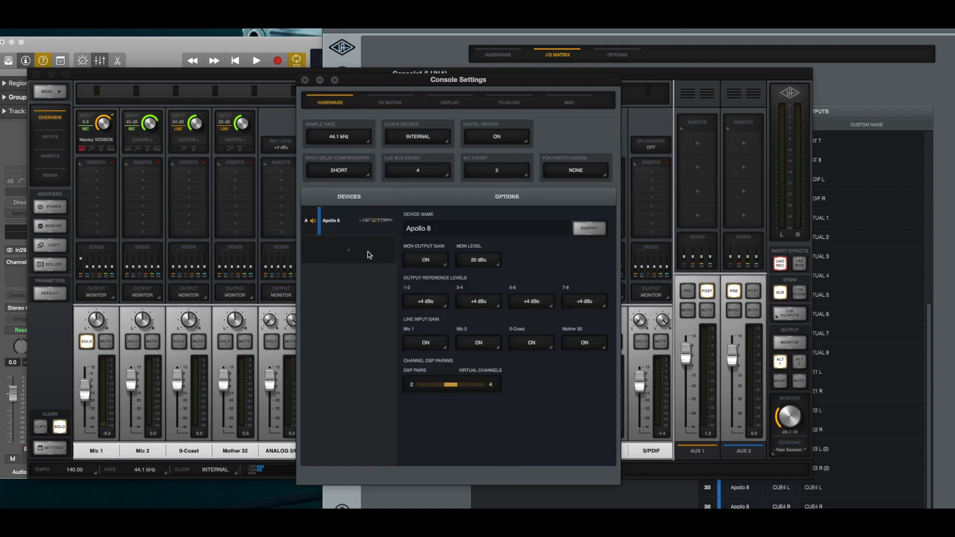
mouse_move(467, 165)
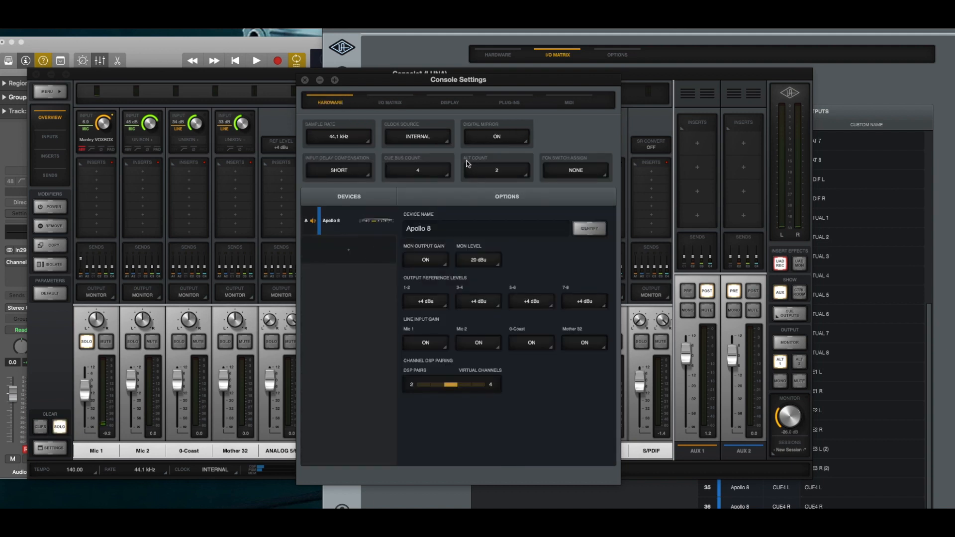
click(496, 170)
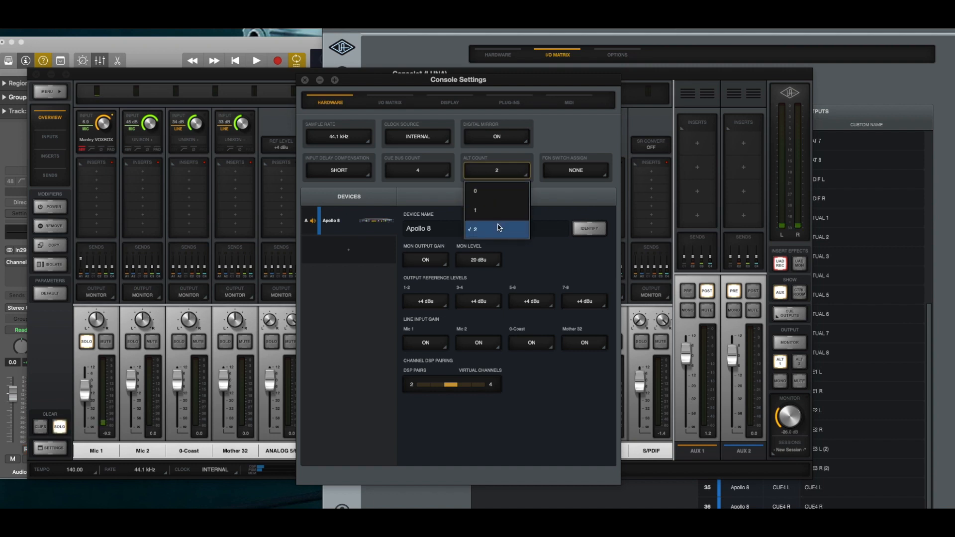
click(497, 228)
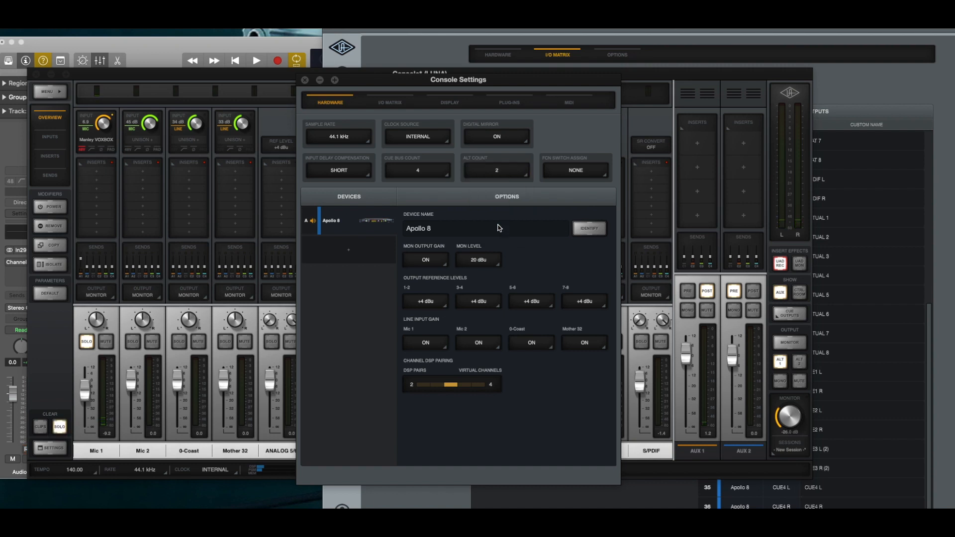
mouse_move(326, 92)
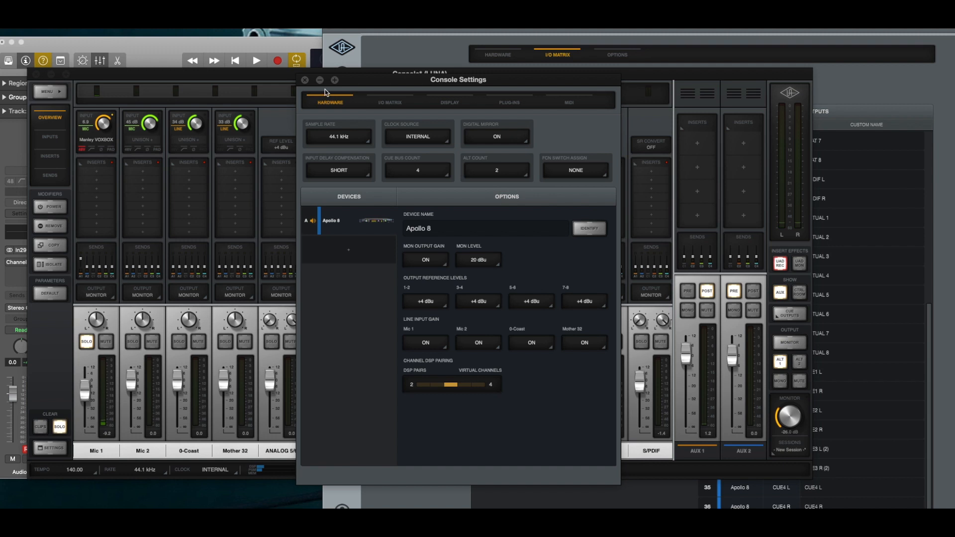
click(304, 80)
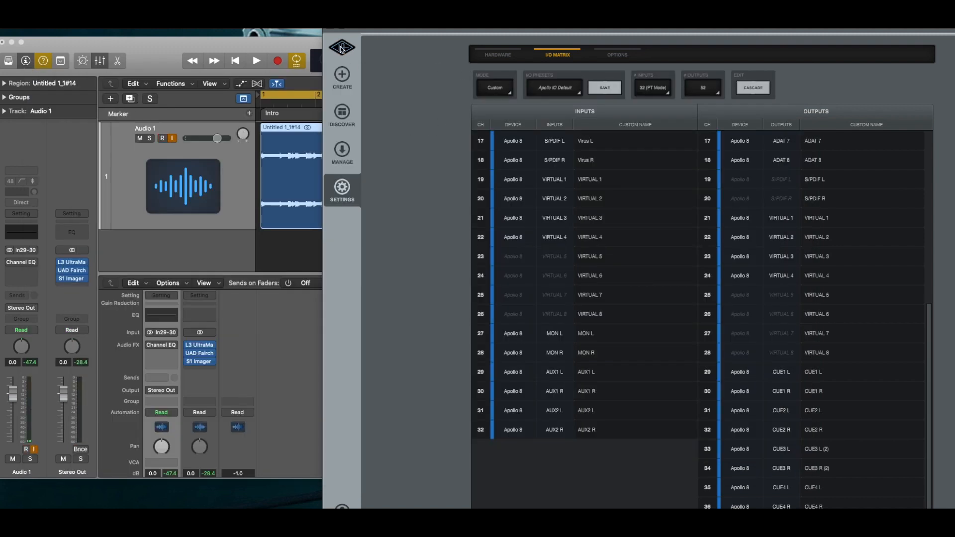
Show LUNA's Hardware settings with Aux Count at 2 and 44.1 kHz sample rate
click(497, 55)
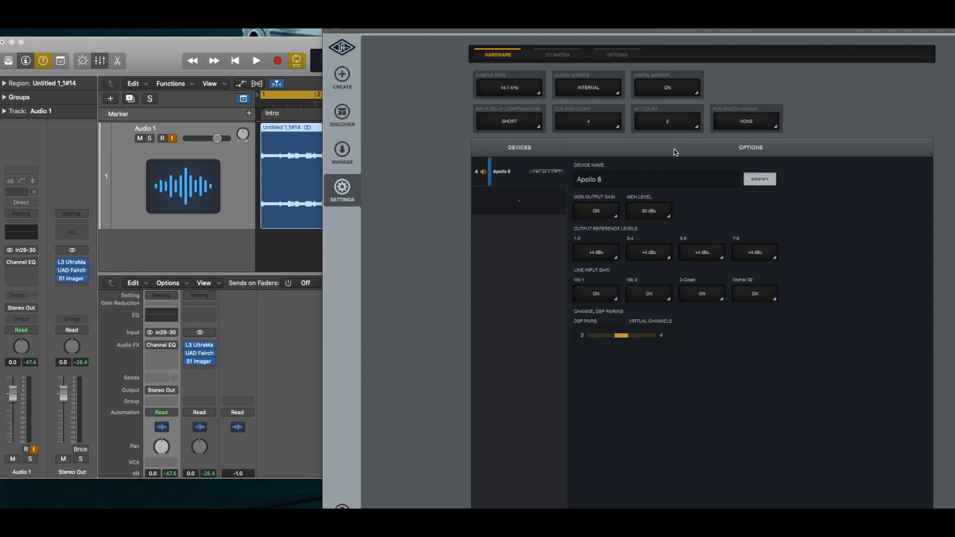
mouse_move(668, 127)
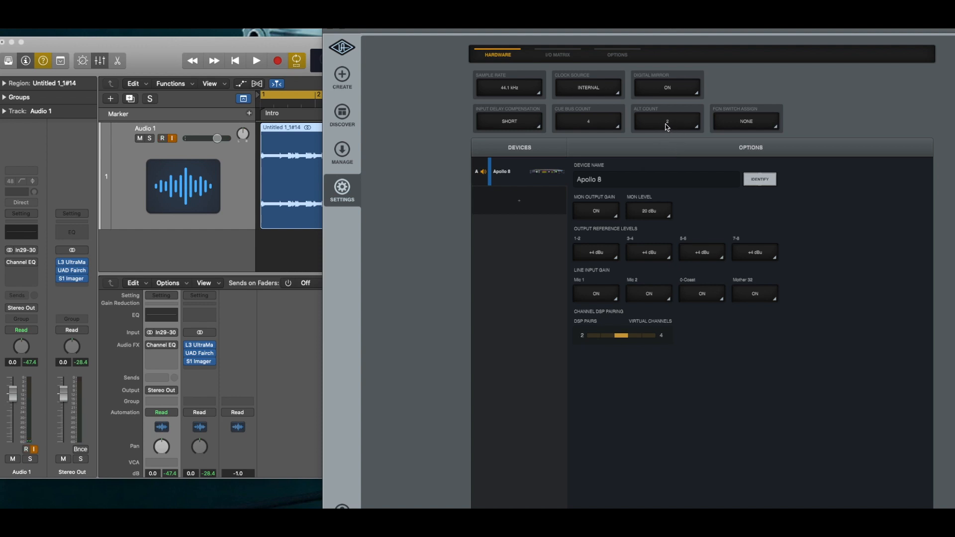
click(666, 120)
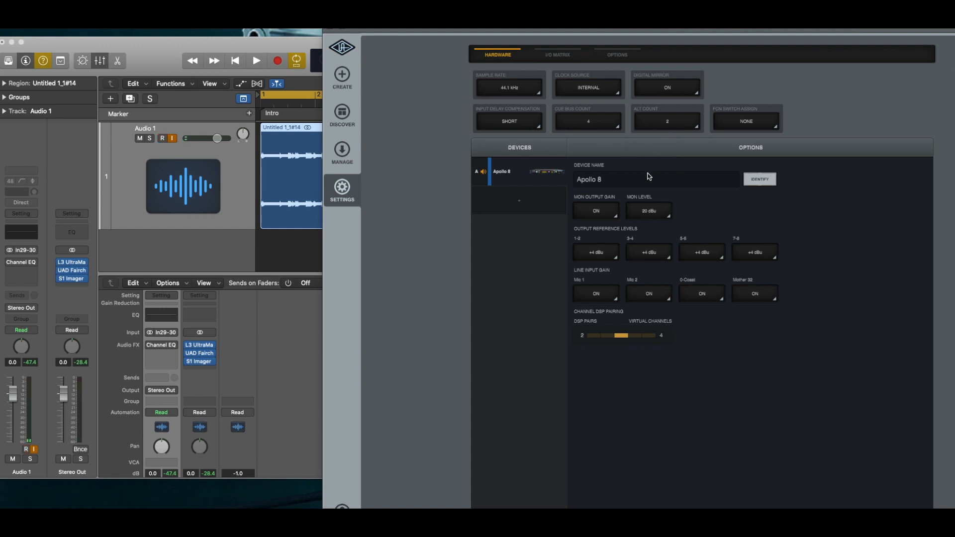
mouse_move(368, 101)
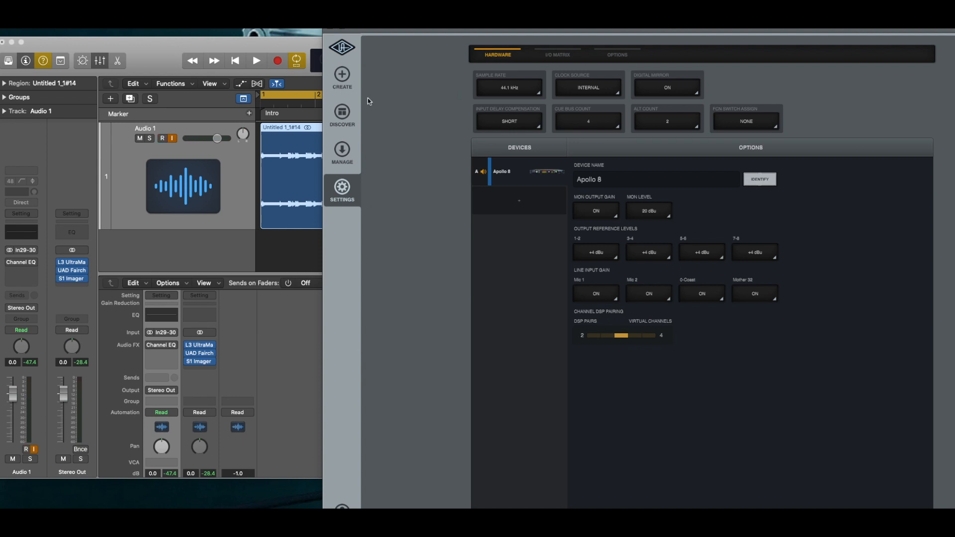